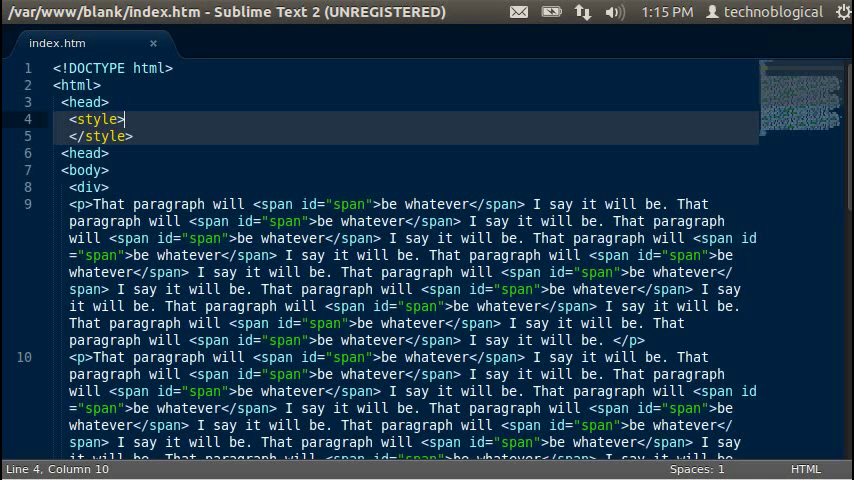
- Add the rule p, div {margin:0px; padding:0px; border:10px black solid;} inside the style block
key(Return)
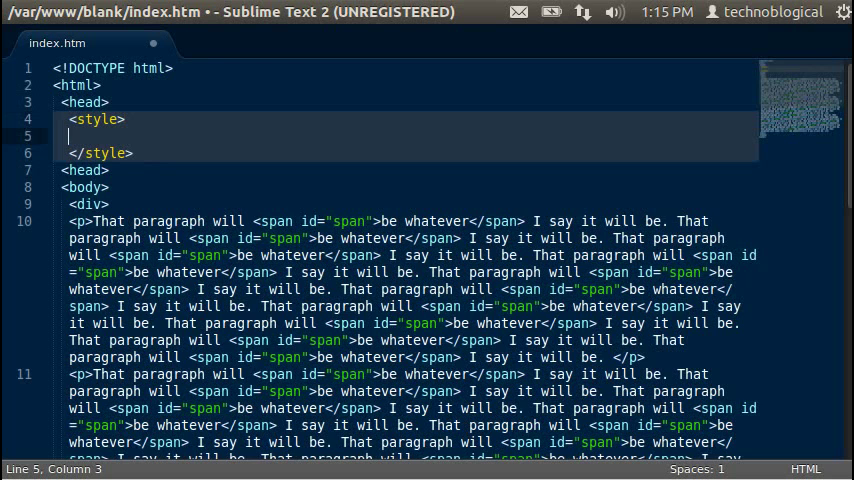
text(p)
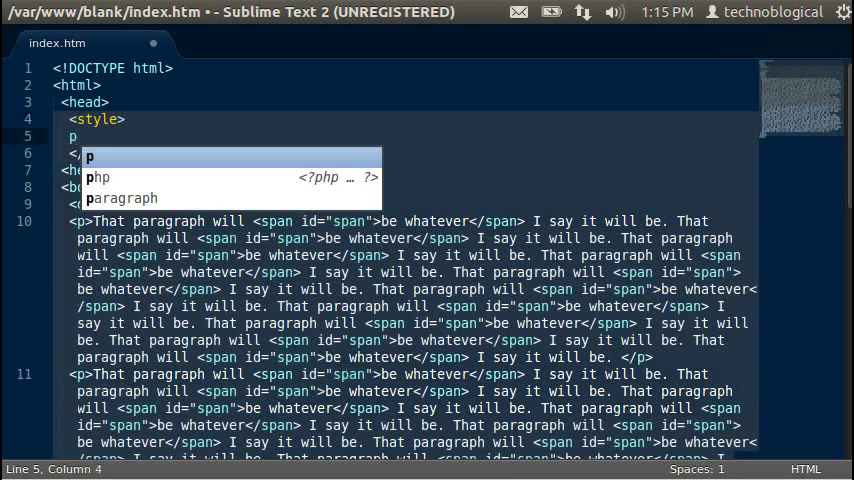
text(, div {)
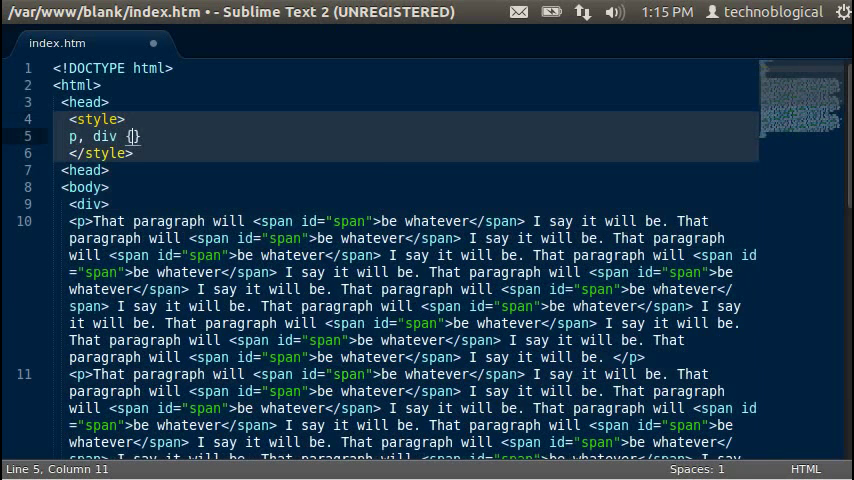
text(margin:0p;)
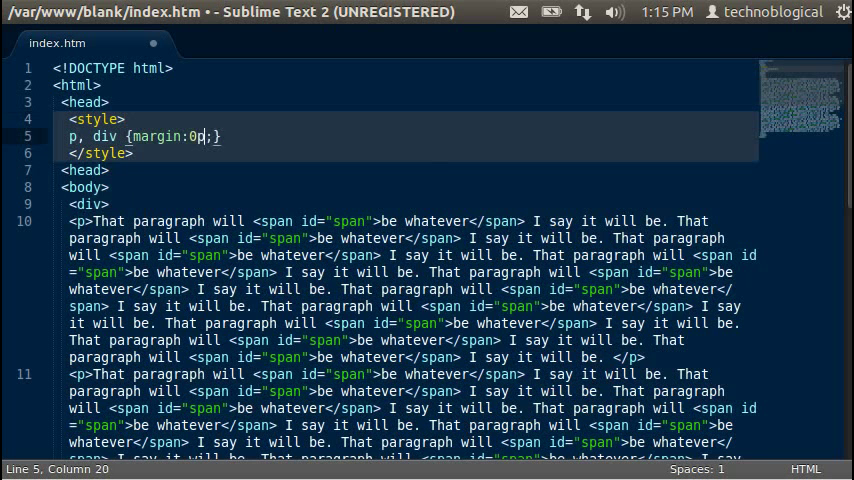
text(px)
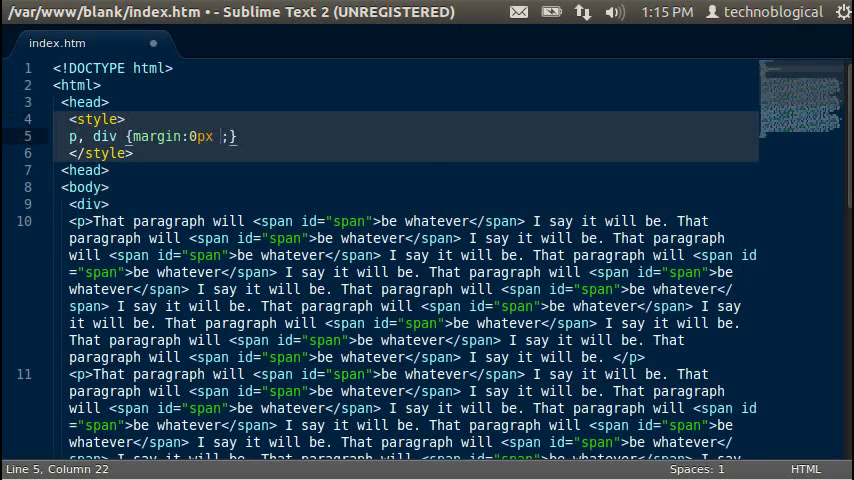
text(padding:0px)
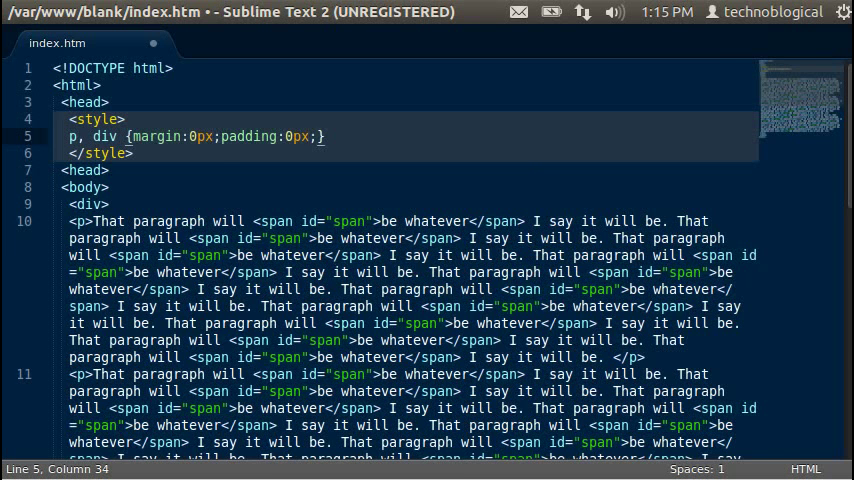
text(border: ;)
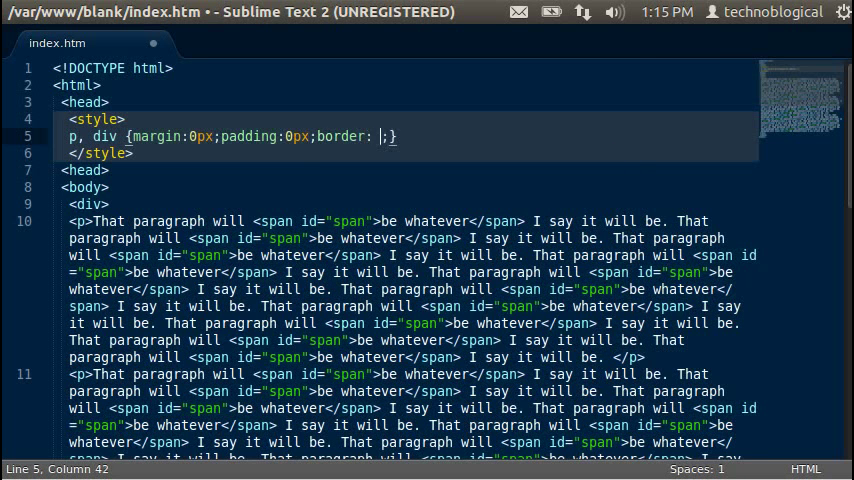
text(10px)
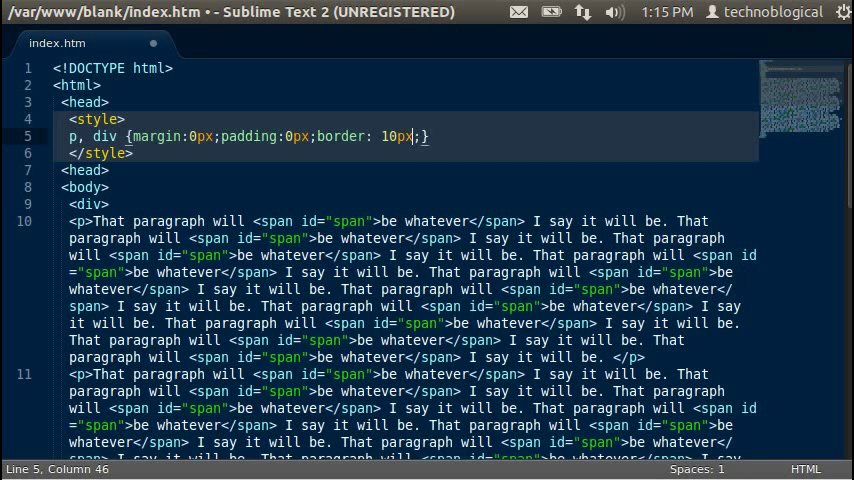
text(black)
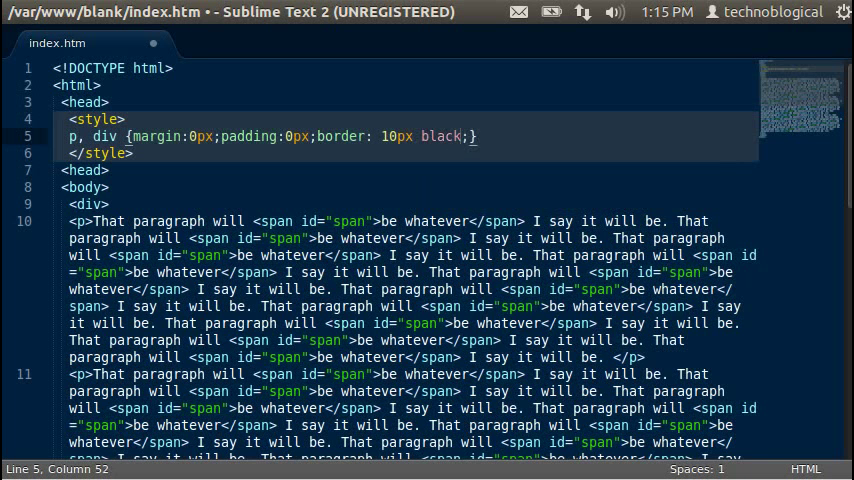
text(solid)
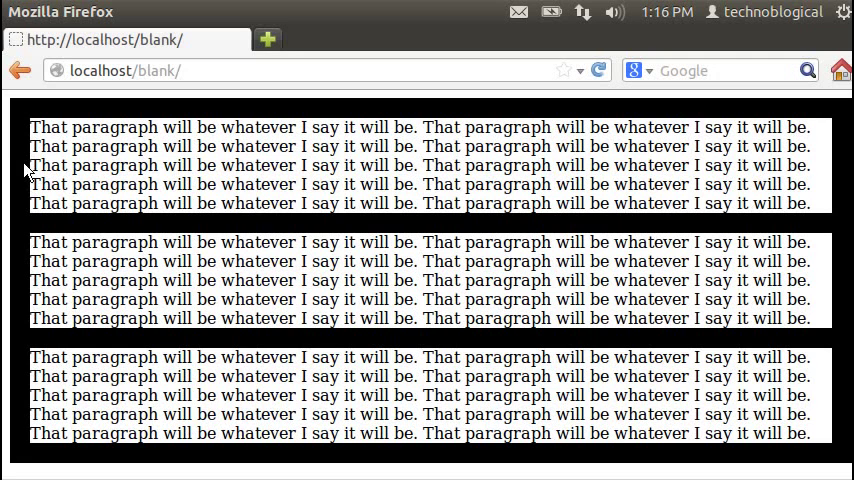
mouse_move(165, 175)
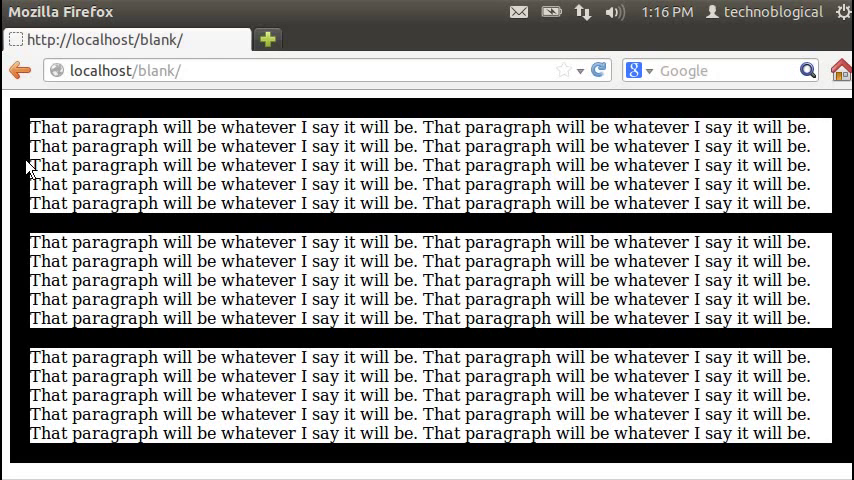
mouse_move(97, 231)
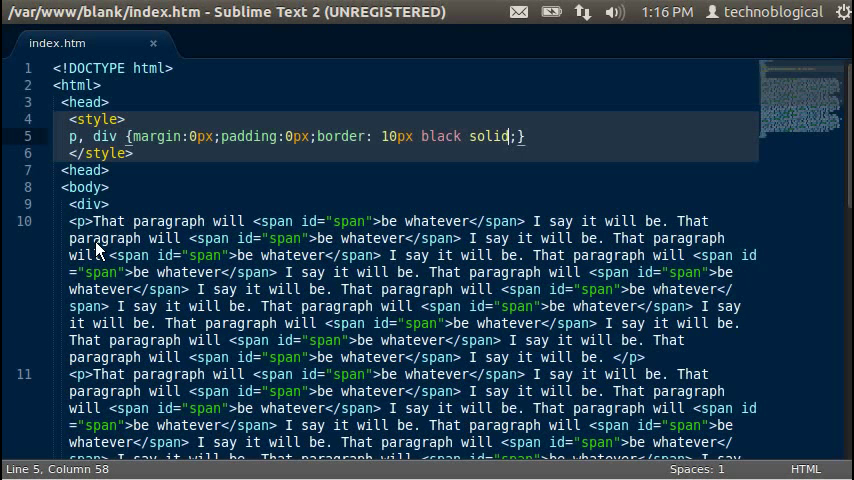
- Begin a new p rule below p, div with a padding property
key(Return)
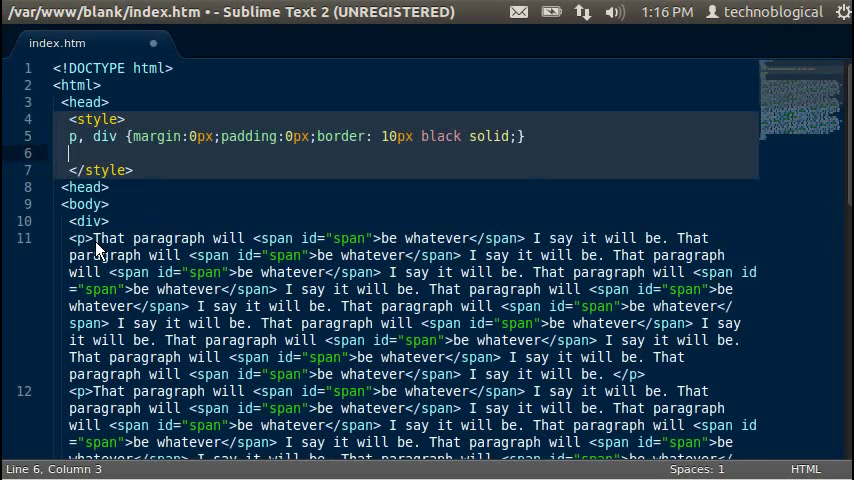
text(p {)
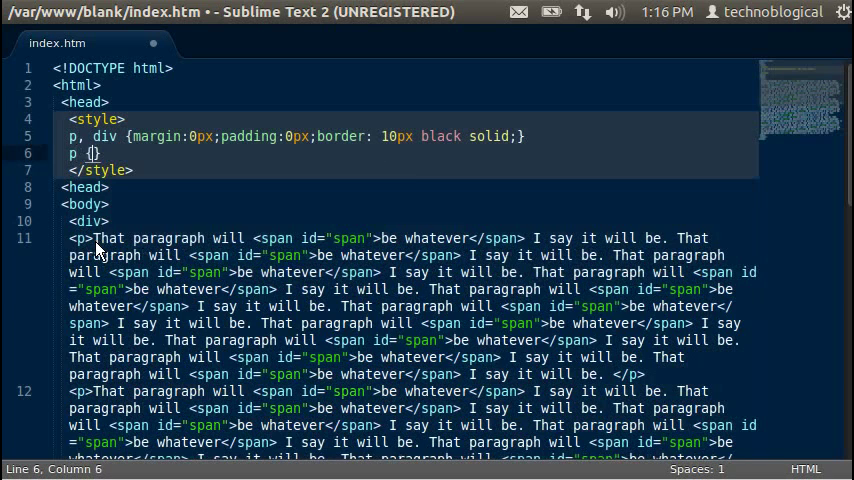
text(paddi)
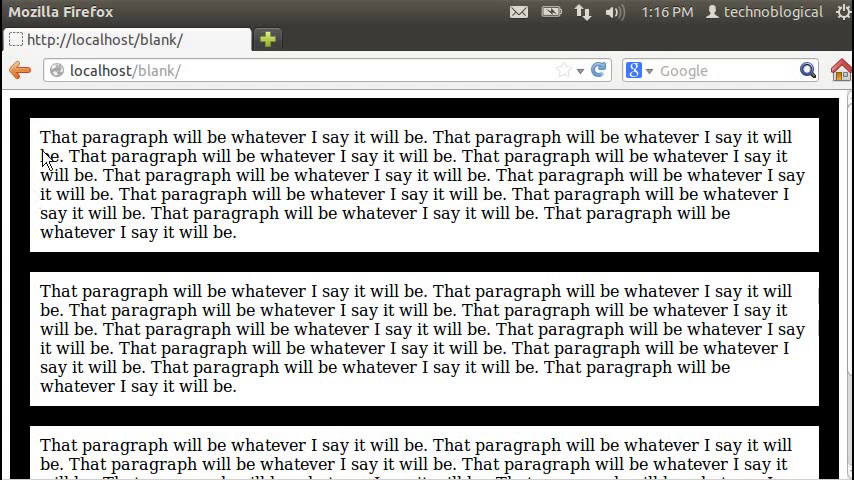
mouse_move(635, 130)
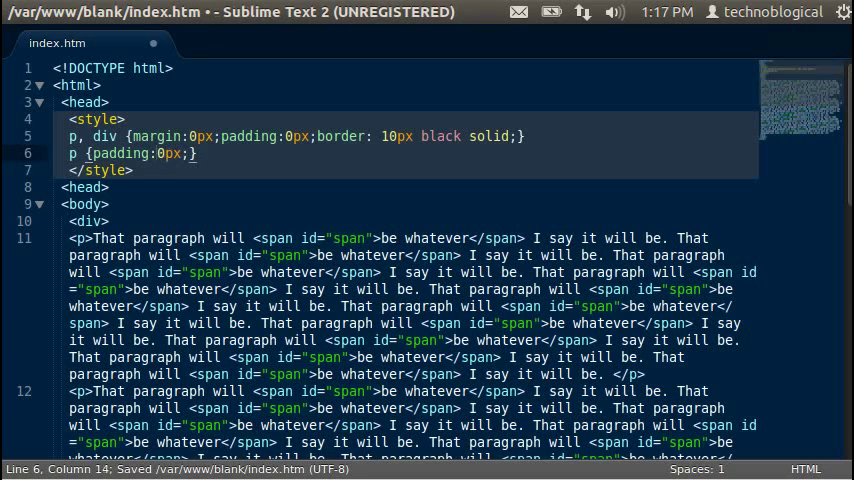
- Finish and save the paragraph padding, then write a div rule with 10px padding
text(1)
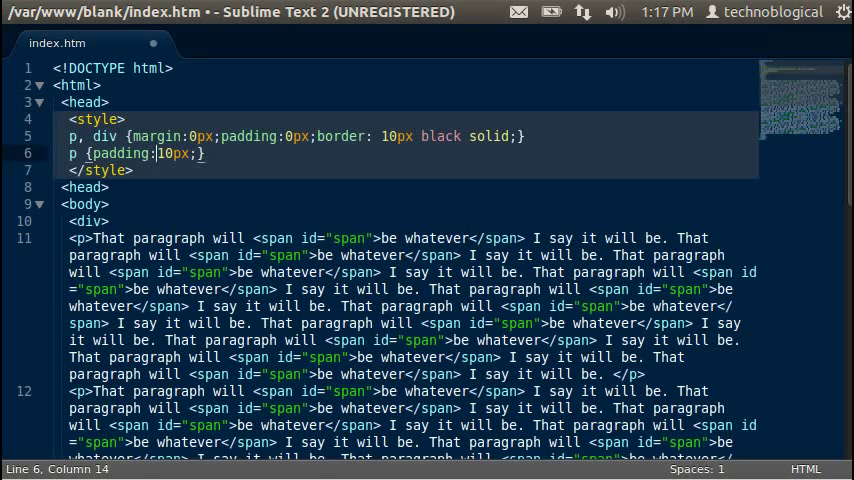
key(ctrl+s)
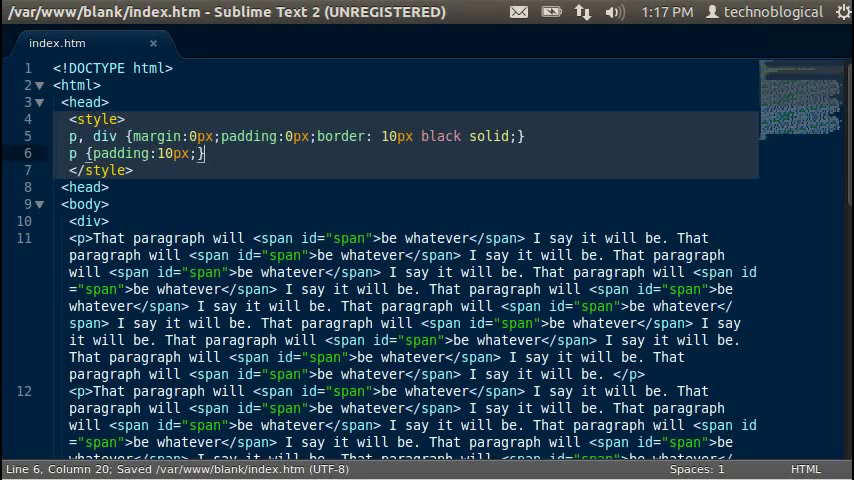
text(div)
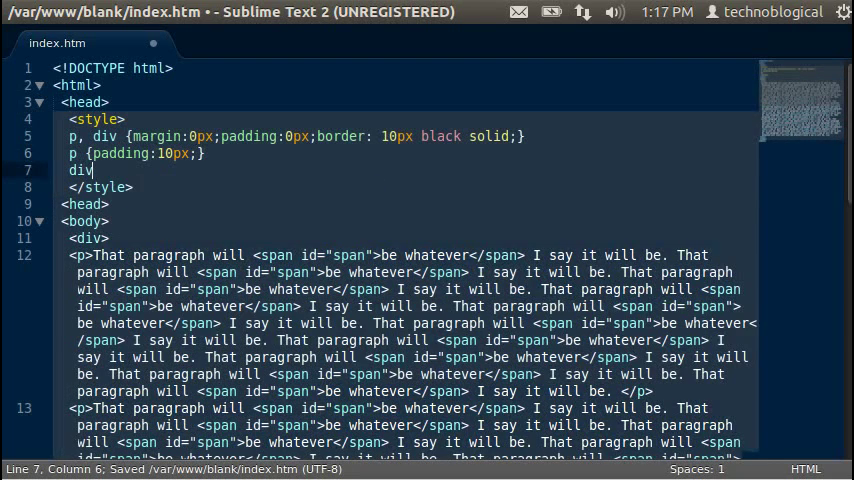
text({})
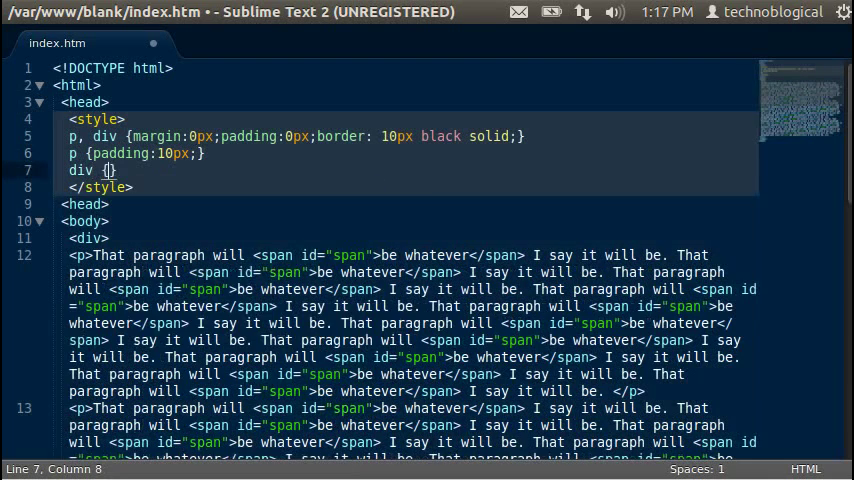
text(padding)
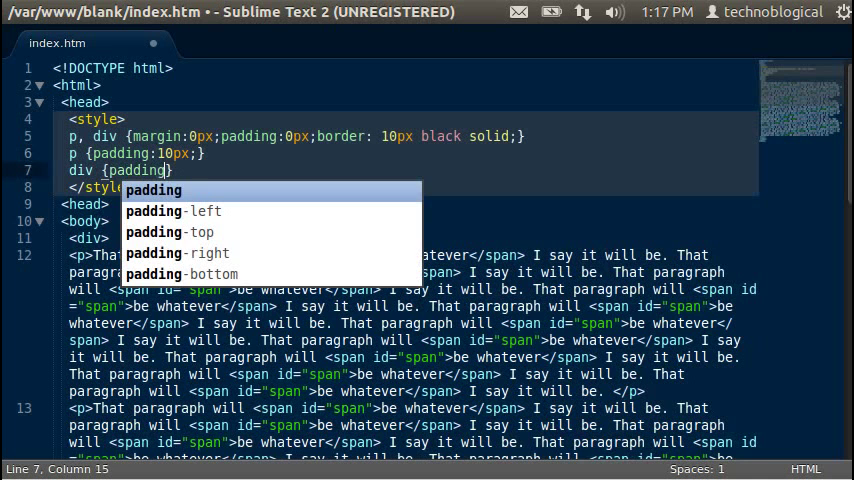
text(-left:10px;)
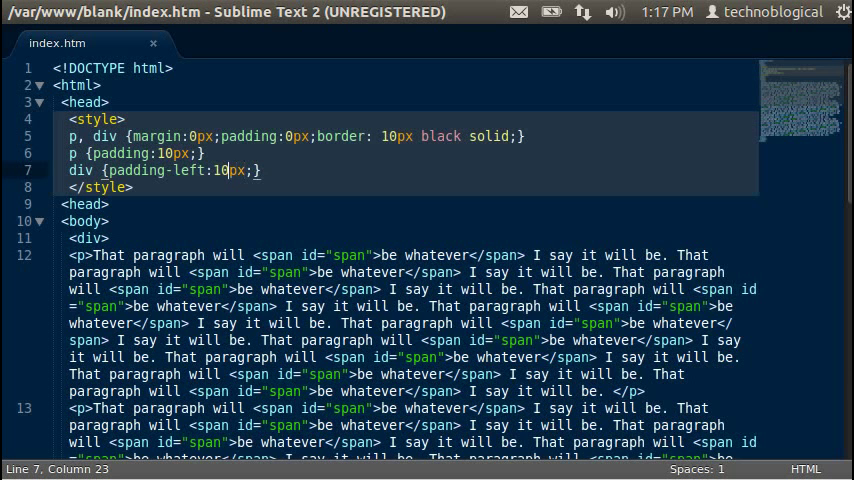
key(Left)
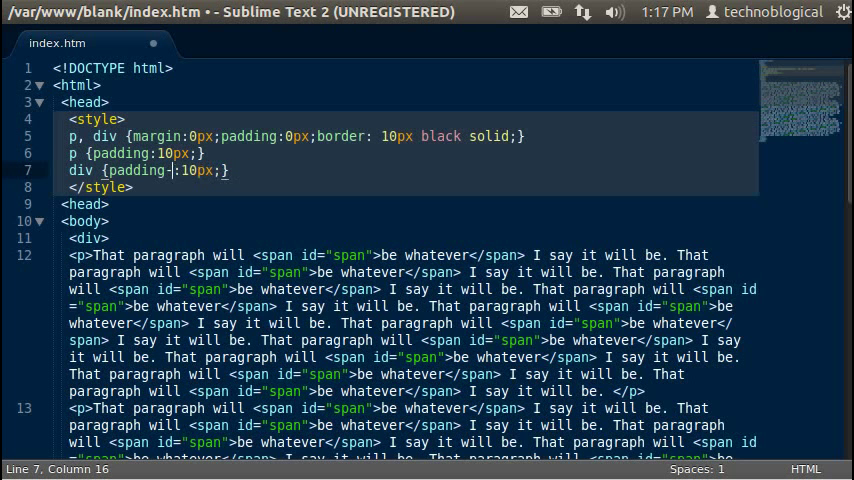
text(top)
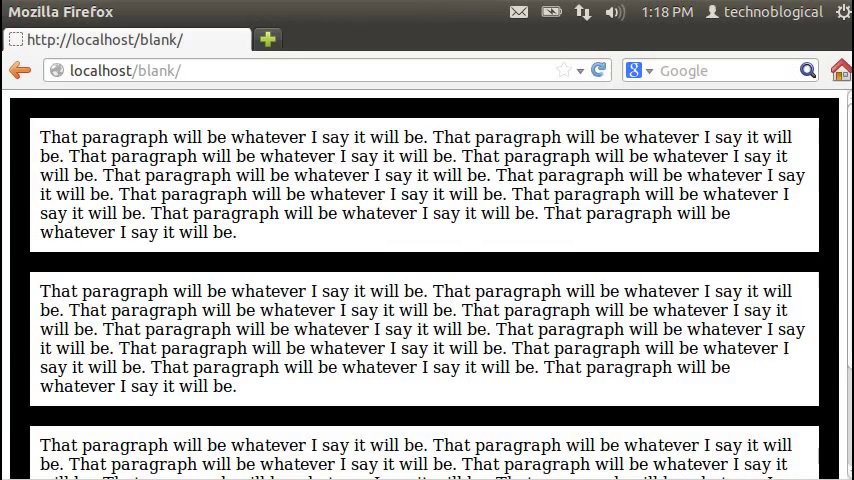
- Scroll the reloaded Firefox preview to inspect the 10px div padding gap
scroll(down, 3)
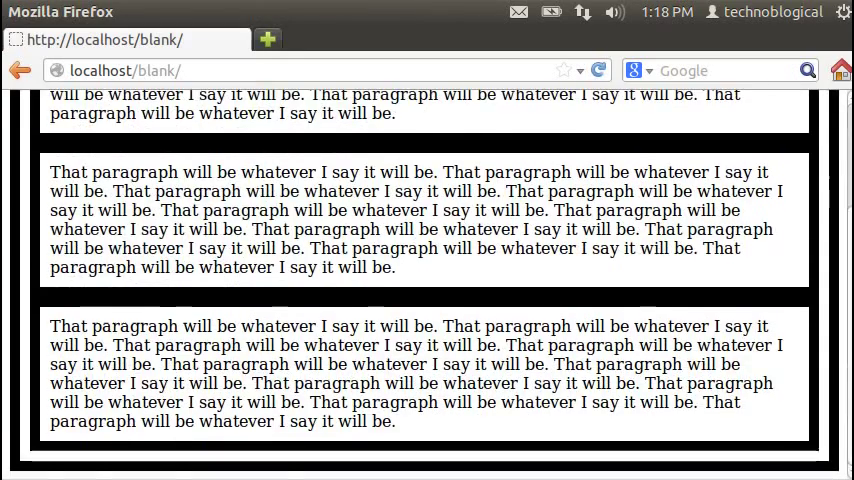
scroll(up, 3)
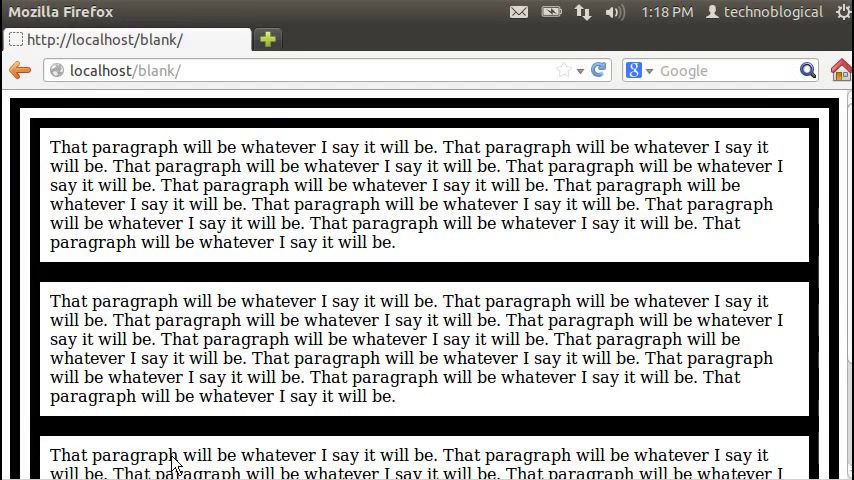
mouse_move(232, 290)
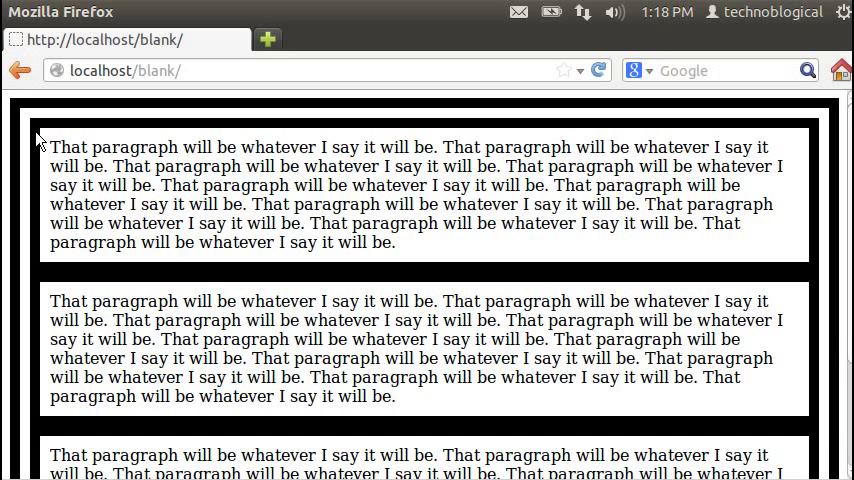
mouse_move(218, 315)
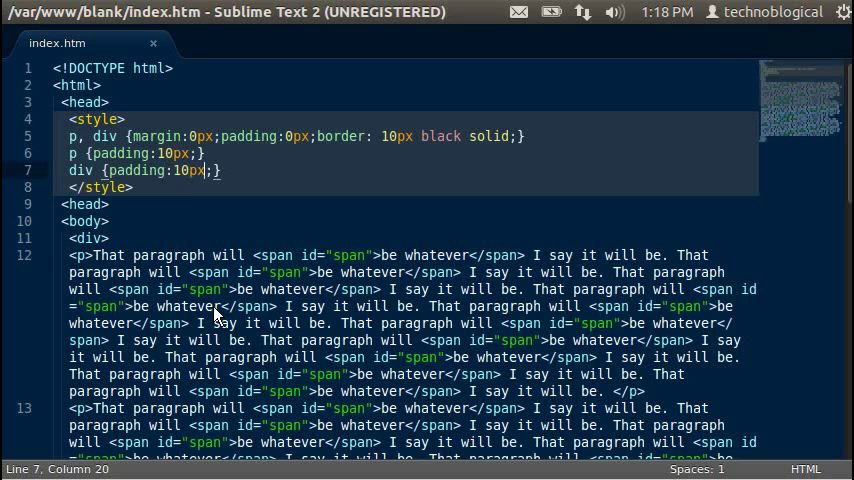
- Change the div rule's padding to 10px 100px
text(" ")
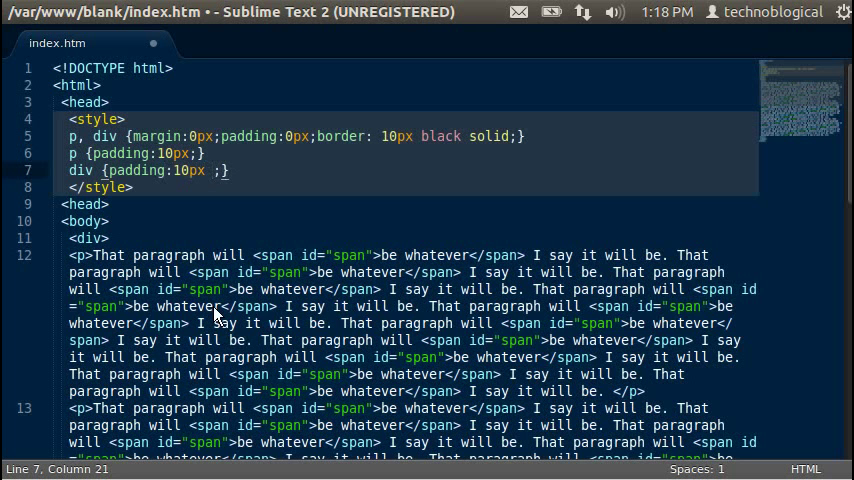
text(100px)
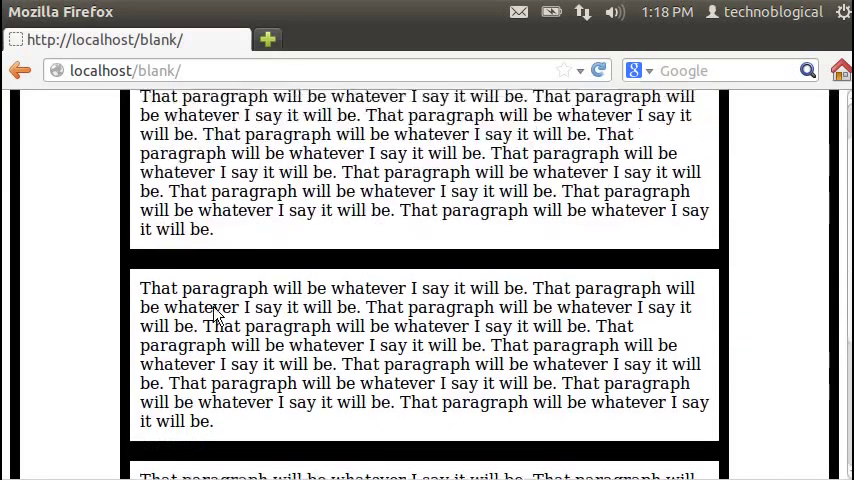
- Scroll the Firefox preview to check the 100px side padding inside the div
scroll(down, 3)
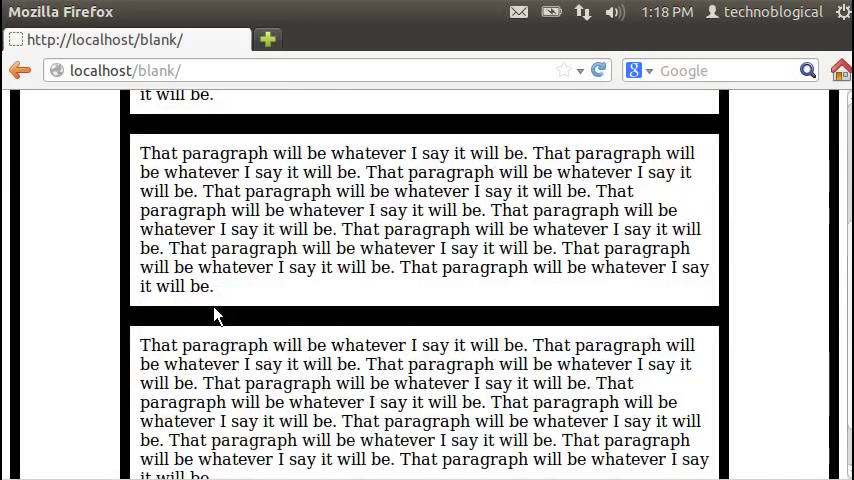
scroll(up, 3)
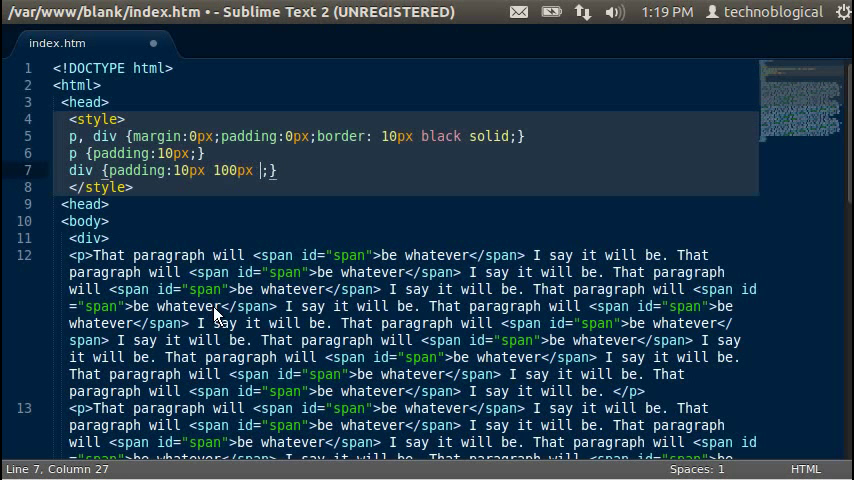
- Change div padding to 10px 100px 40px 0px and paragraph padding to 10px 100px
text(40px)
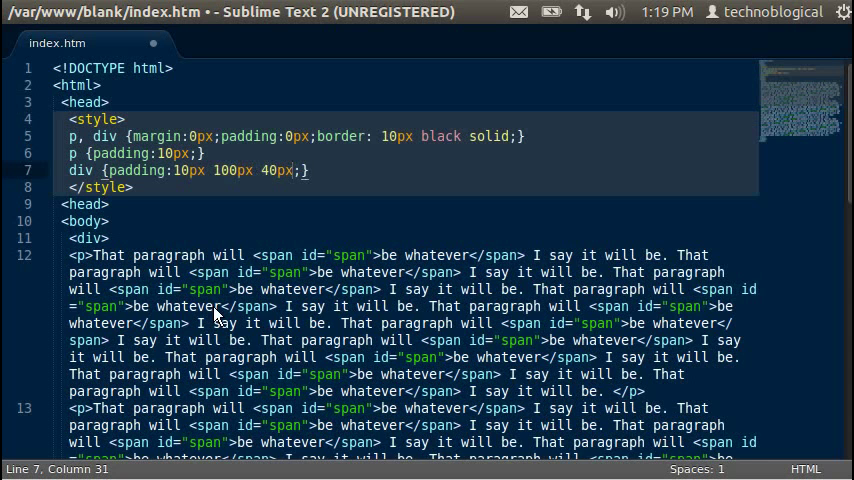
text(0px)
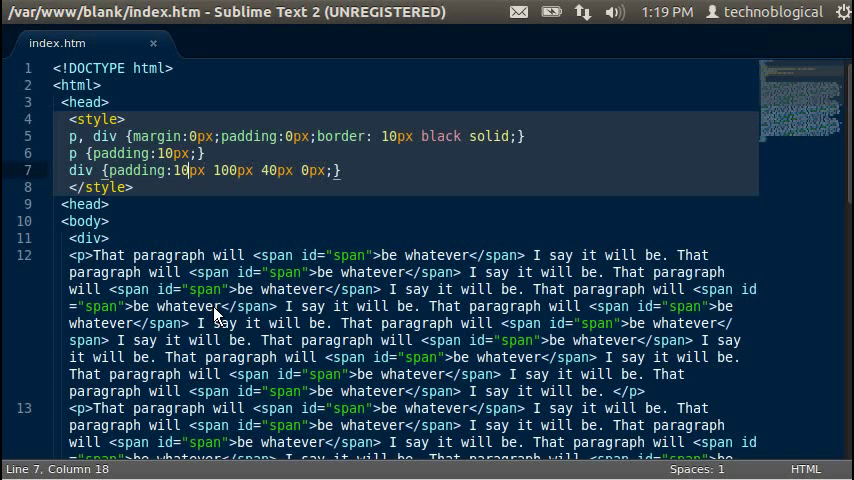
double_click(184, 170)
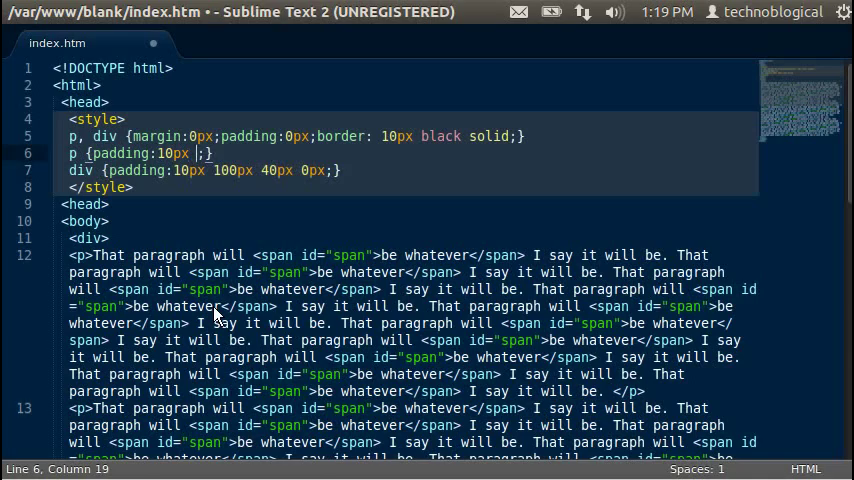
text(100px)
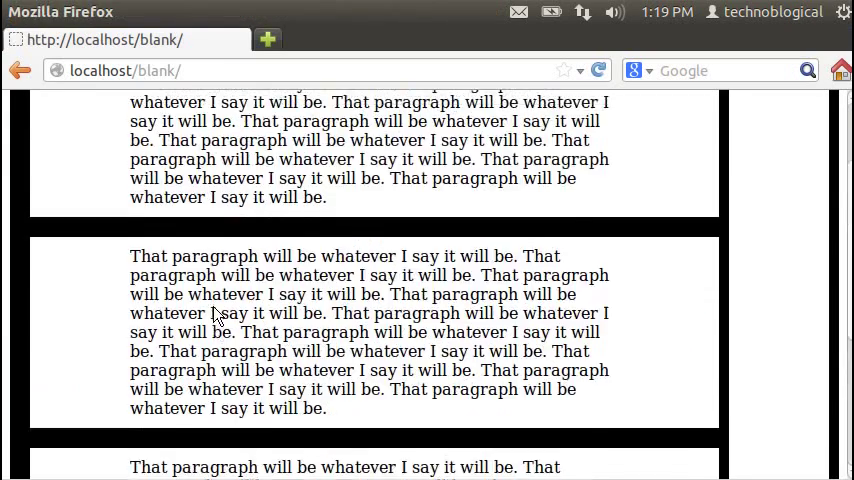
scroll(down, 3)
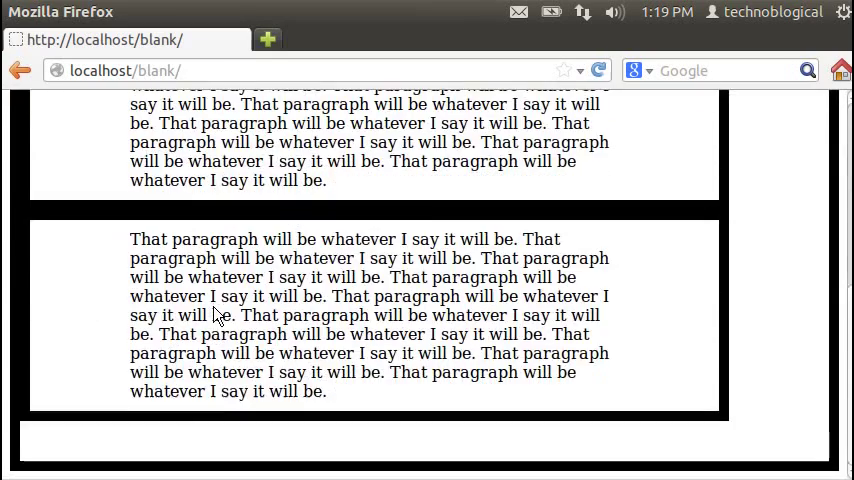